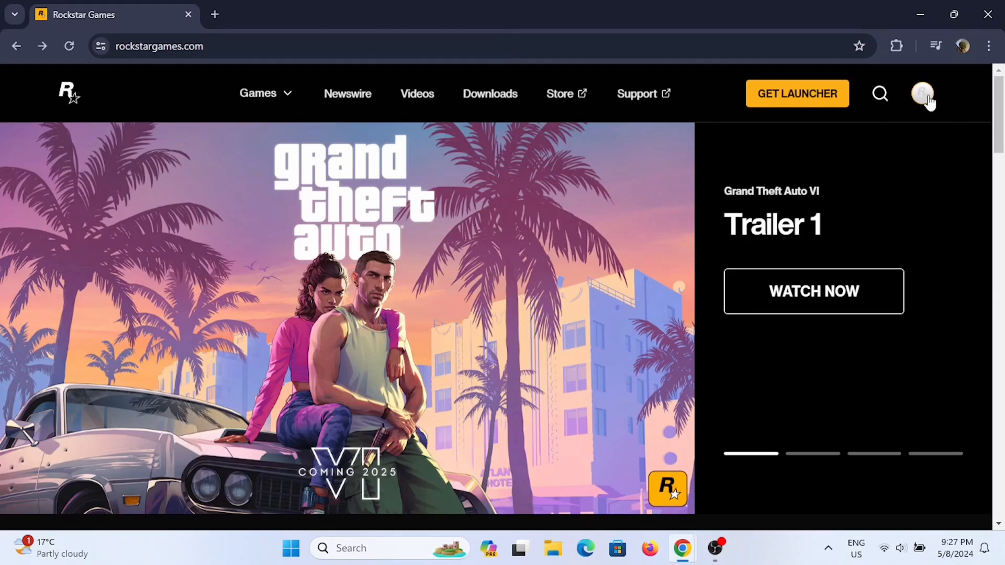
- Open the signed-in account menu from the profile avatar at the top right
left_click(921, 94)
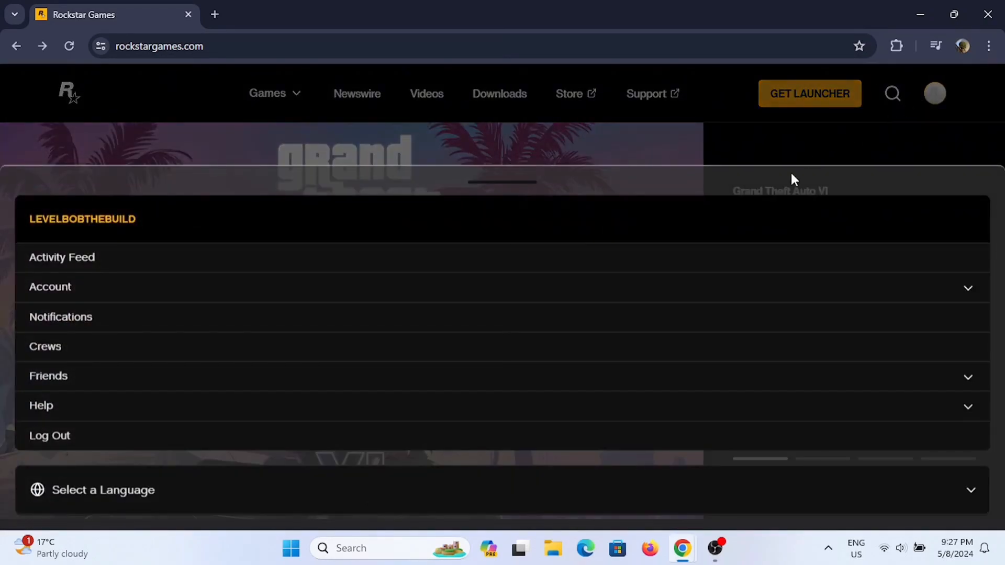
- Expand Account and open the levelBobthebuild Social Club profile, scrolling its wall
left_click(51, 286)
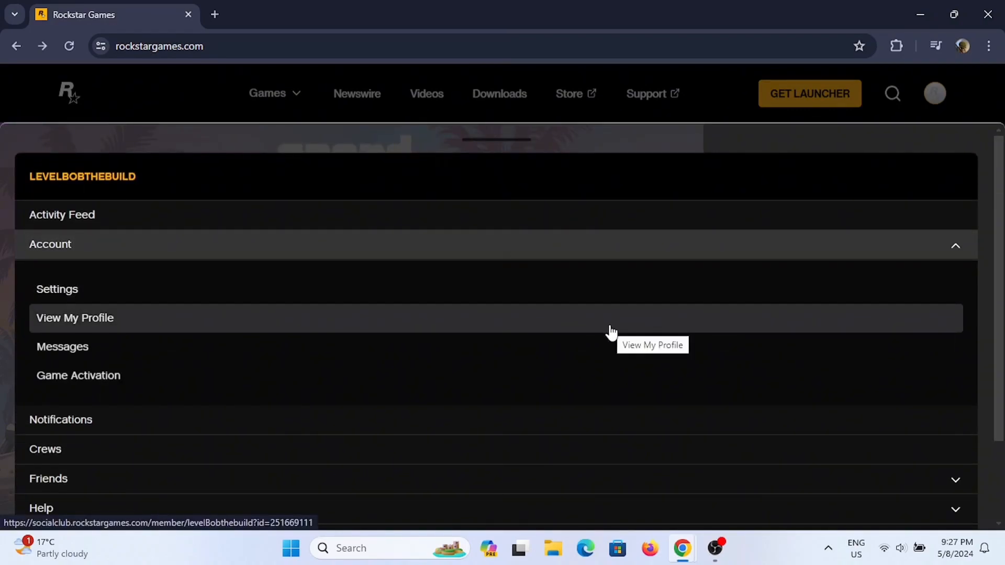
mouse_move(638, 330)
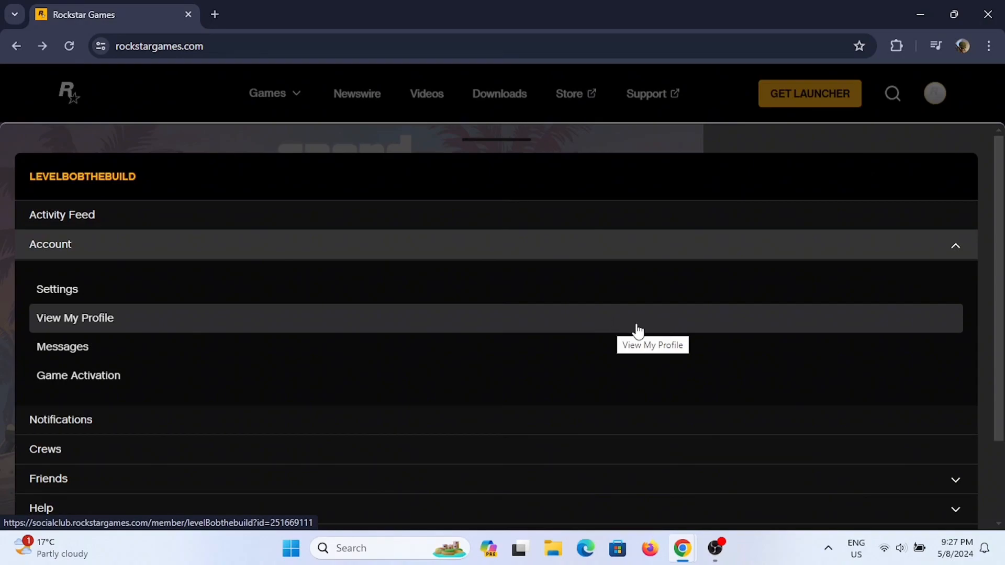
mouse_move(625, 340)
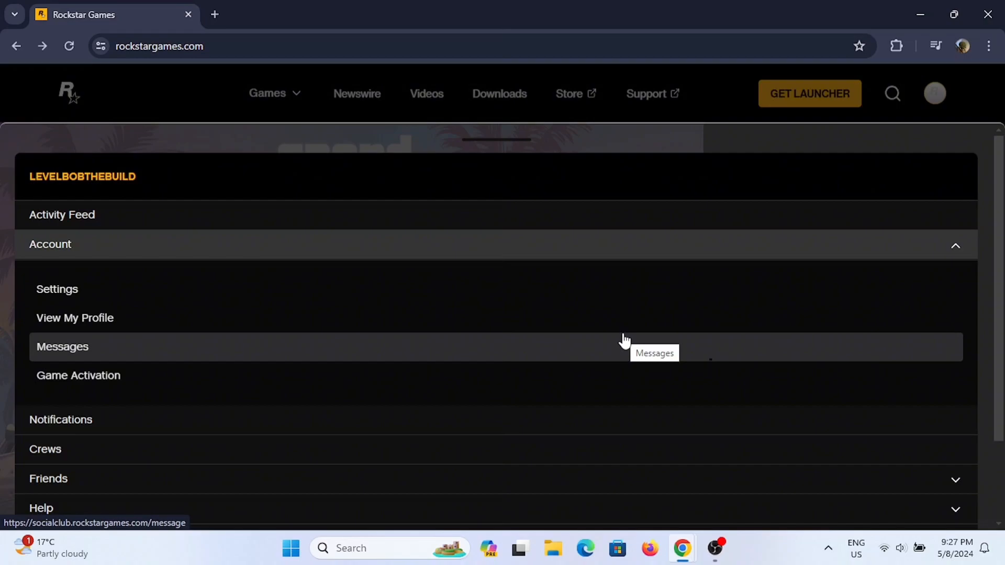
mouse_move(74, 317)
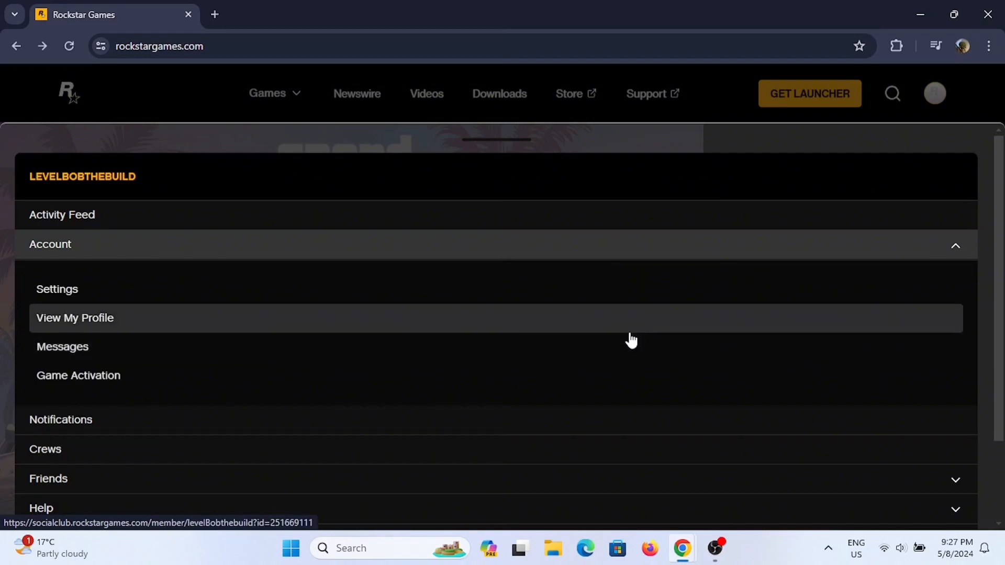
mouse_move(630, 351)
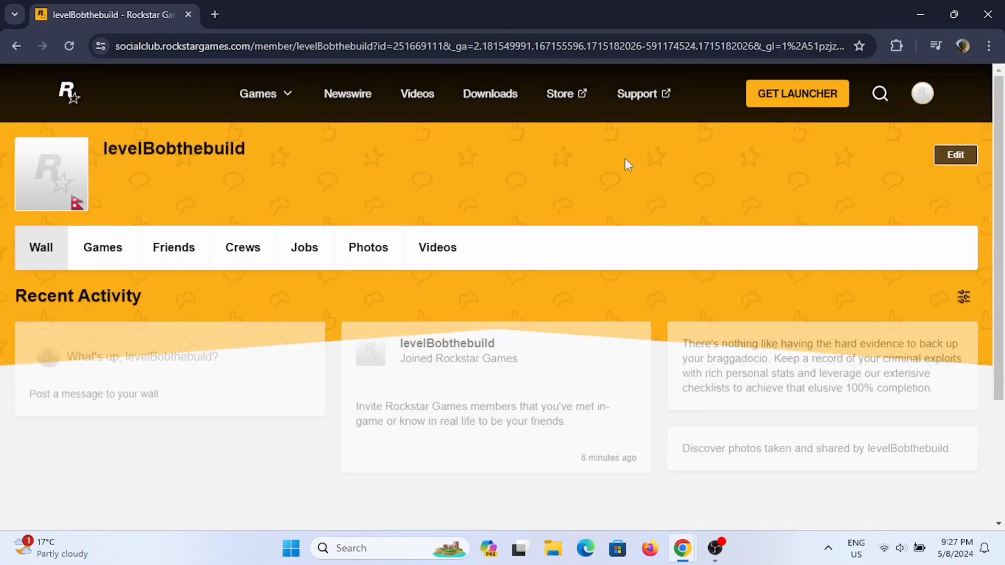
scroll("down", 3)
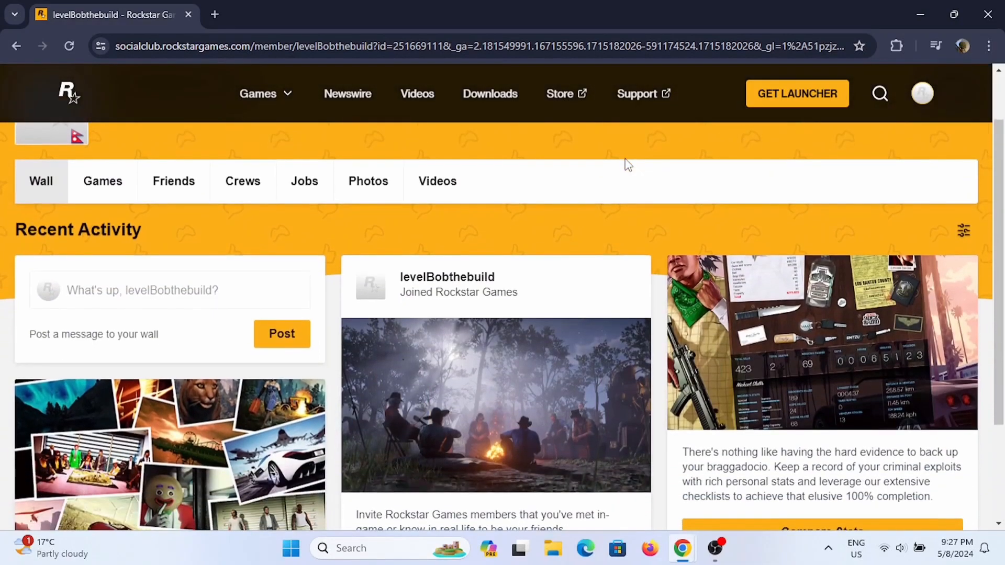